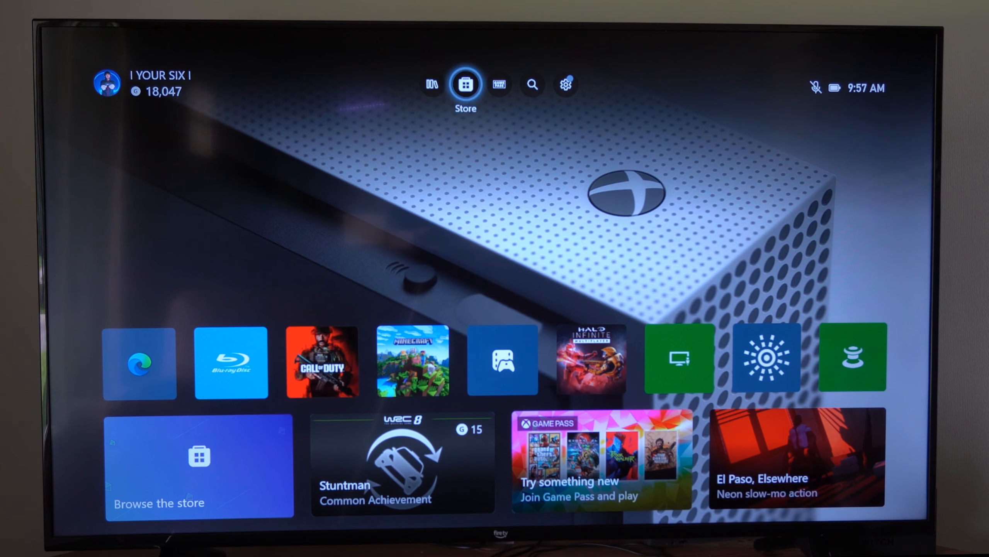
- Reach the TV & display options page via General settings, showing 4K UHD resolution
{"action": "left_click", "coordinate": [565, 84]}
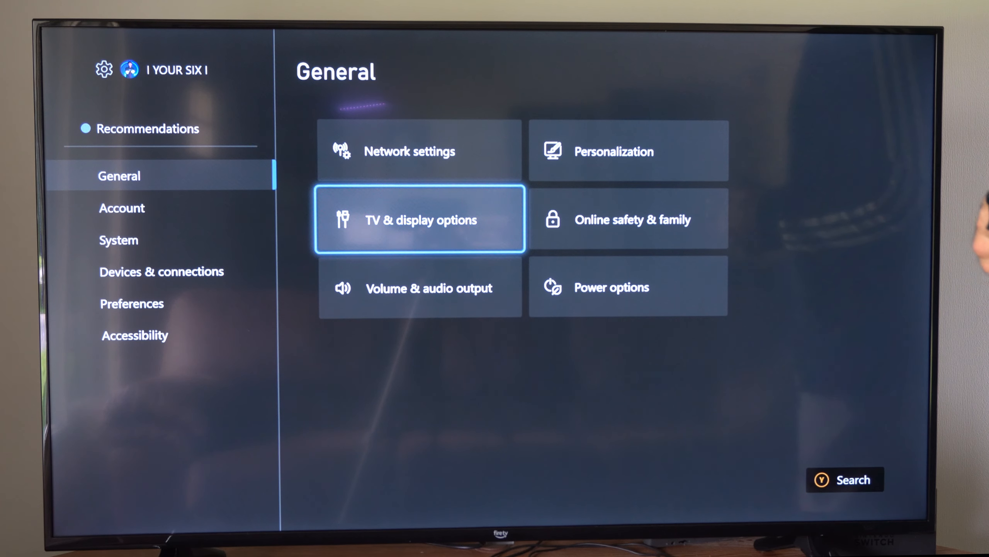
{"action": "left_click", "coordinate": [420, 219]}
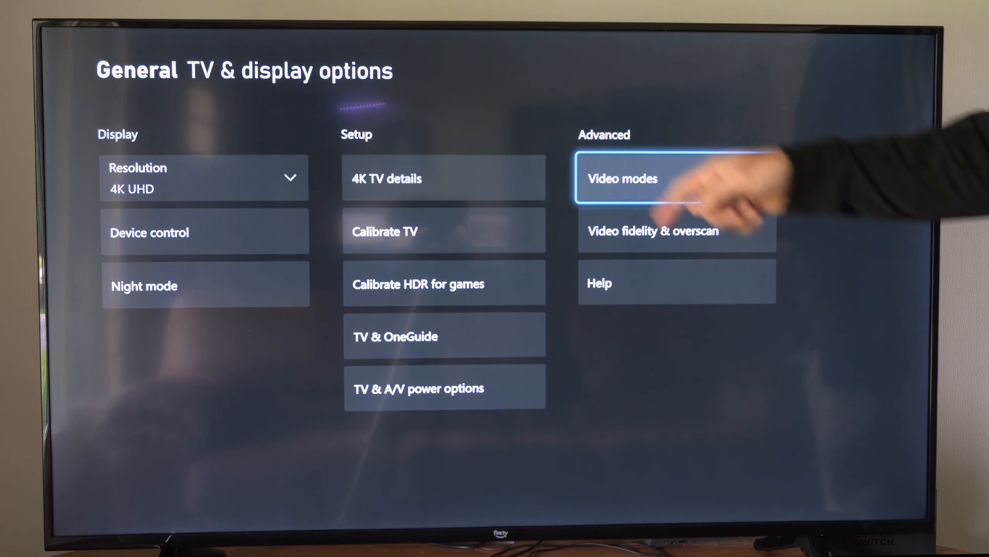
{"action": "left_click", "coordinate": [639, 178]}
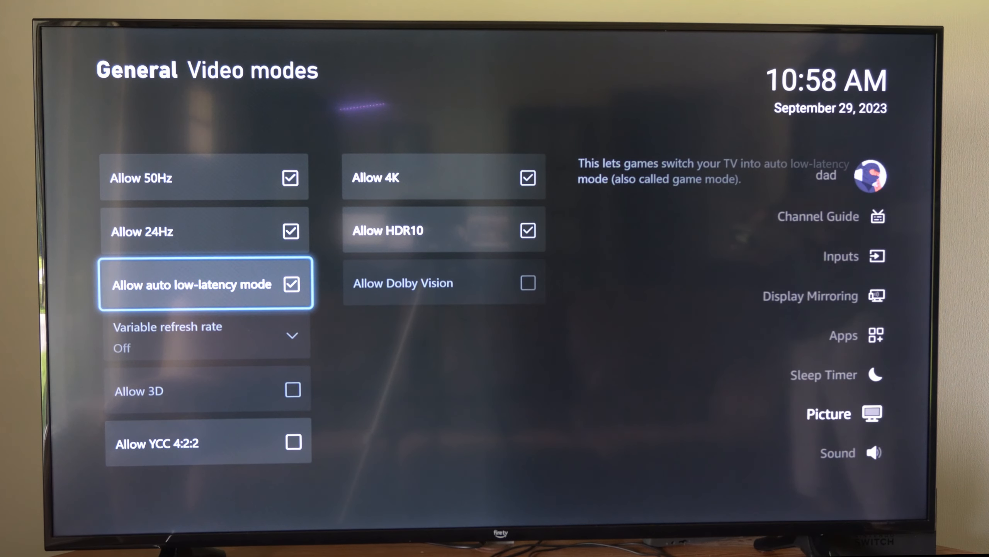
- Set the Fire TV picture mode to Game Console and return to the Fire TV home screen
{"action": "left_click", "coordinate": [829, 414]}
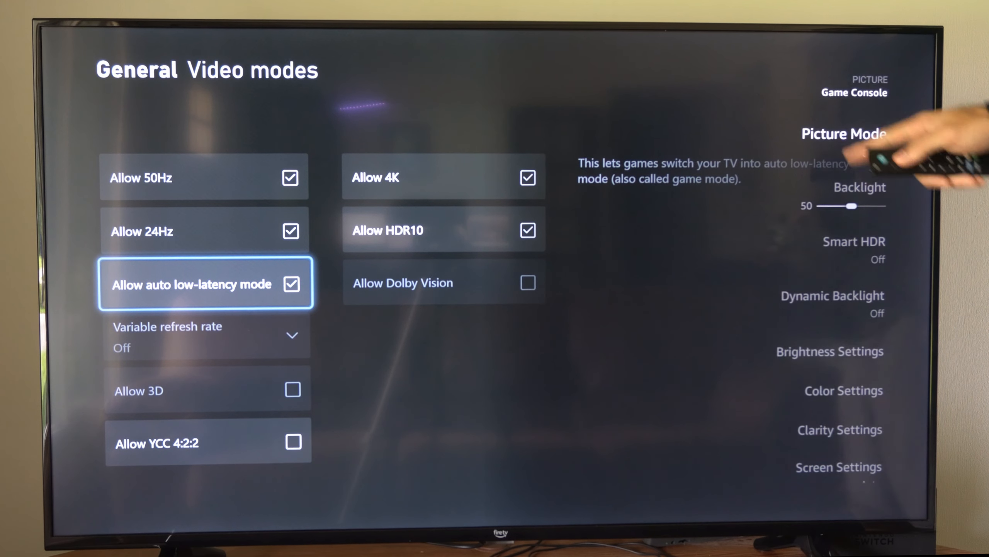
{"action": "left_click", "coordinate": [844, 133]}
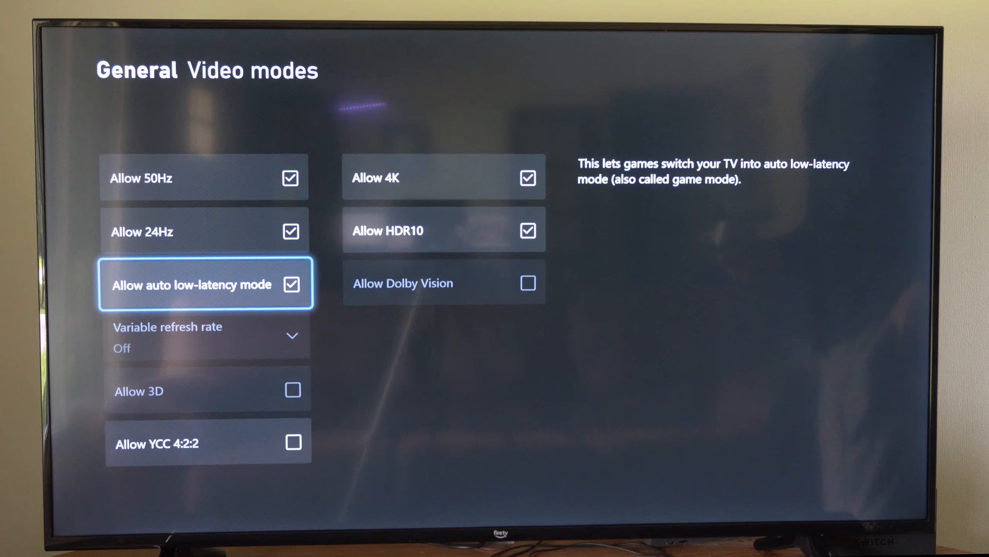
{"action": "key", "text": "Home"}
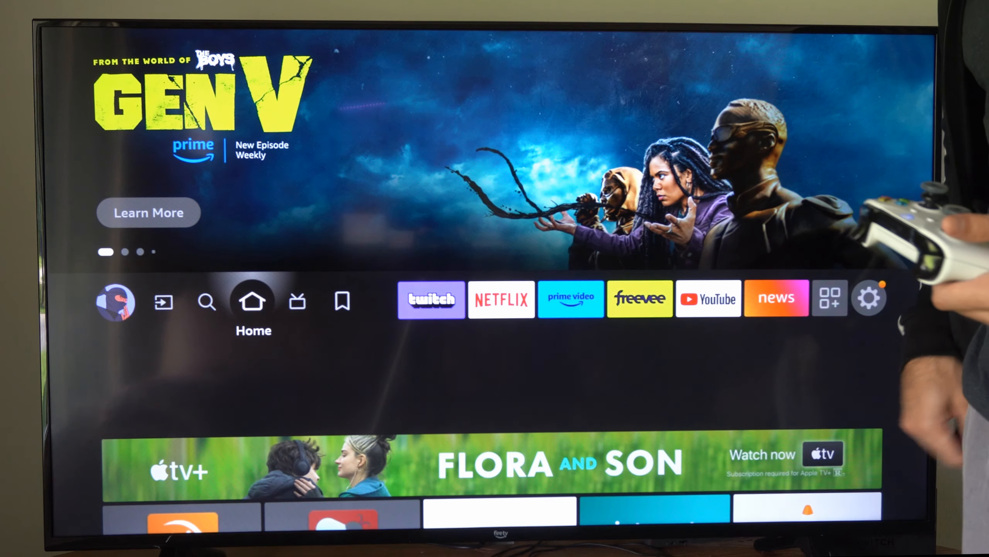